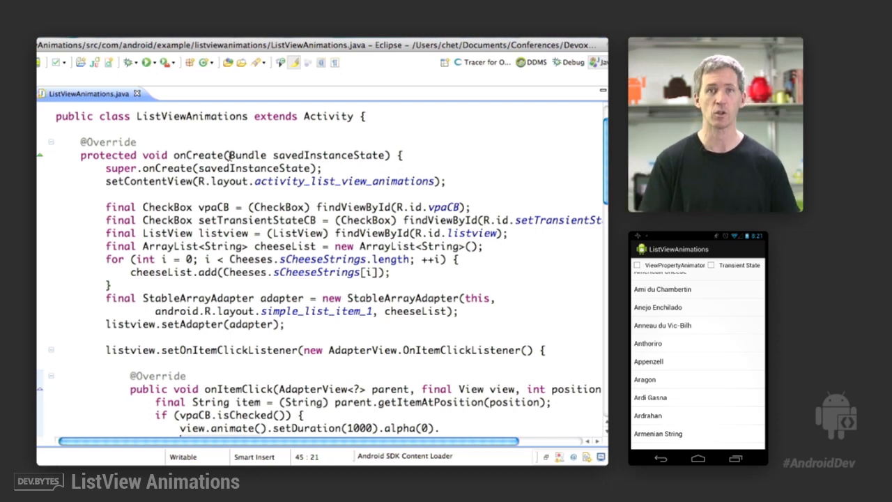
Step: Toggle ViewPropertyAnimator on then off in the cheese app while scrolling through the animation code
{"action": "scroll", "scroll_direction": "down", "scroll_amount": 3}
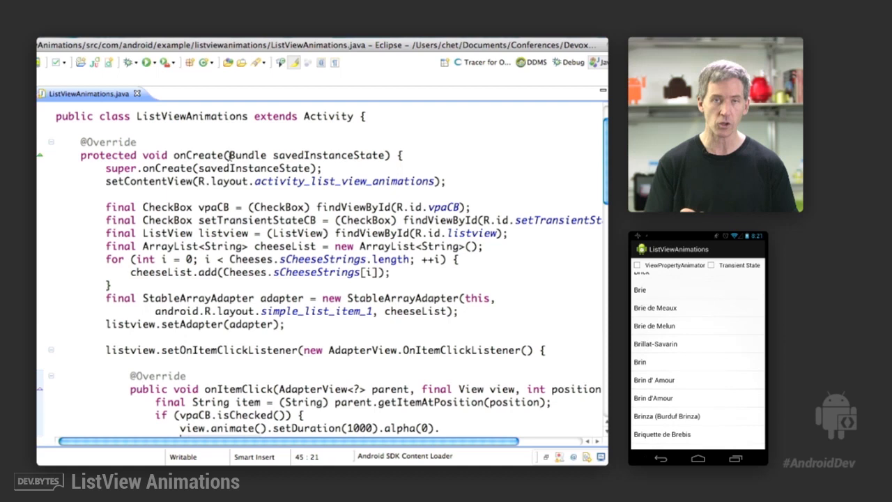
{"action": "left_click", "coordinate": [667, 416]}
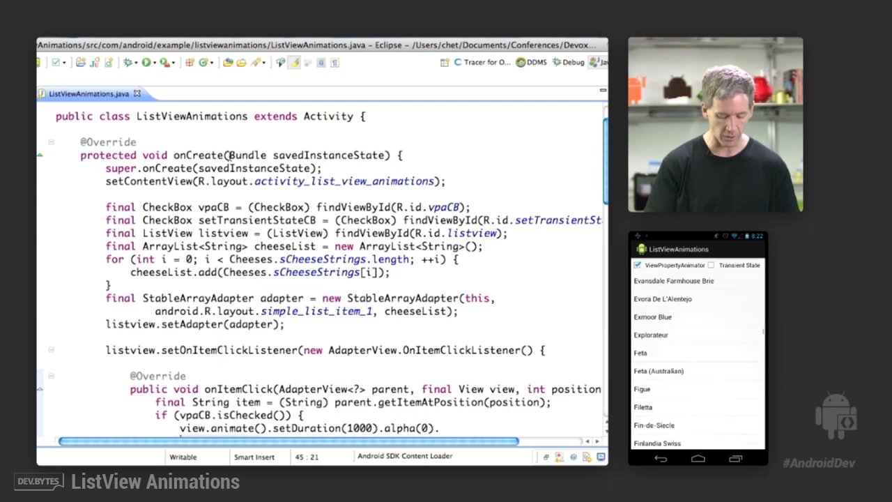
{"action": "scroll", "scroll_direction": "down", "scroll_amount": 3}
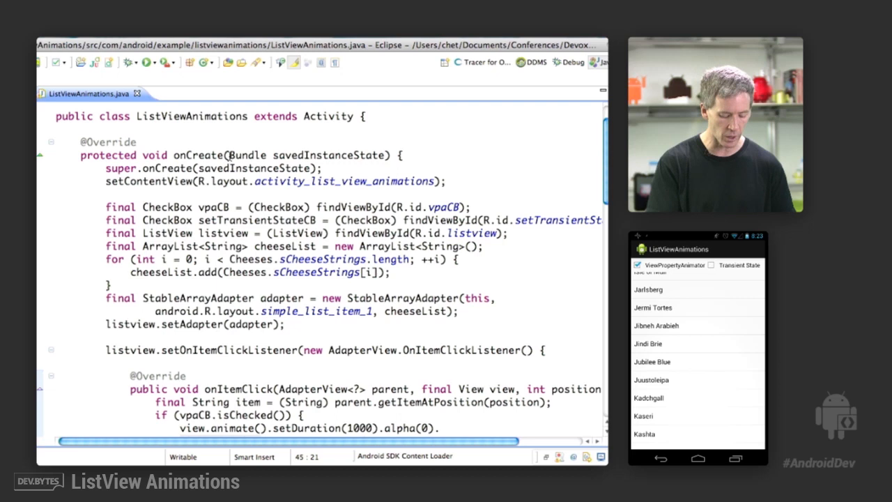
{"action": "left_click", "coordinate": [637, 265]}
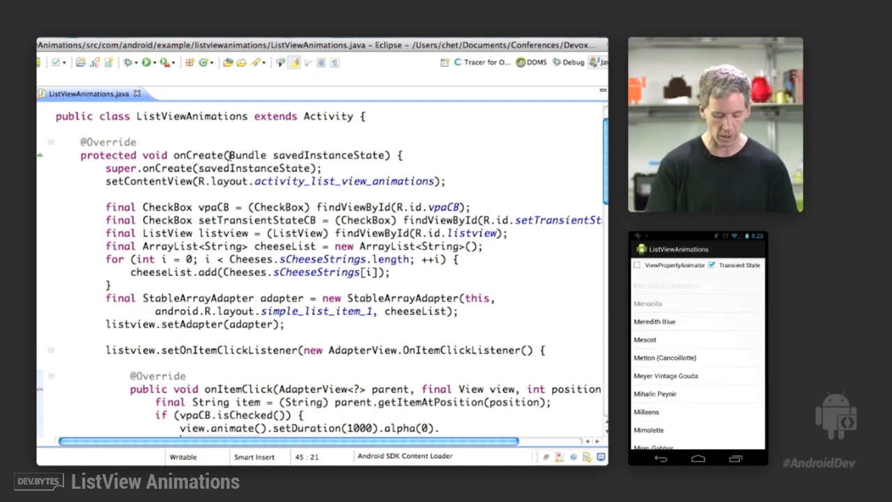
{"action": "scroll", "scroll_direction": "down", "scroll_amount": 3}
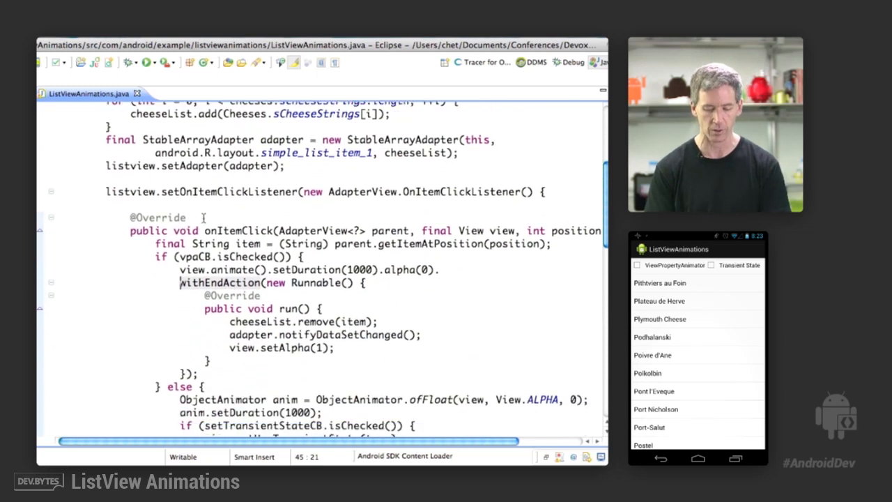
Step: Scroll the editor down to the onItemClick handler's ObjectAnimator else branch
{"action": "scroll", "scroll_direction": "down", "scroll_amount": 3}
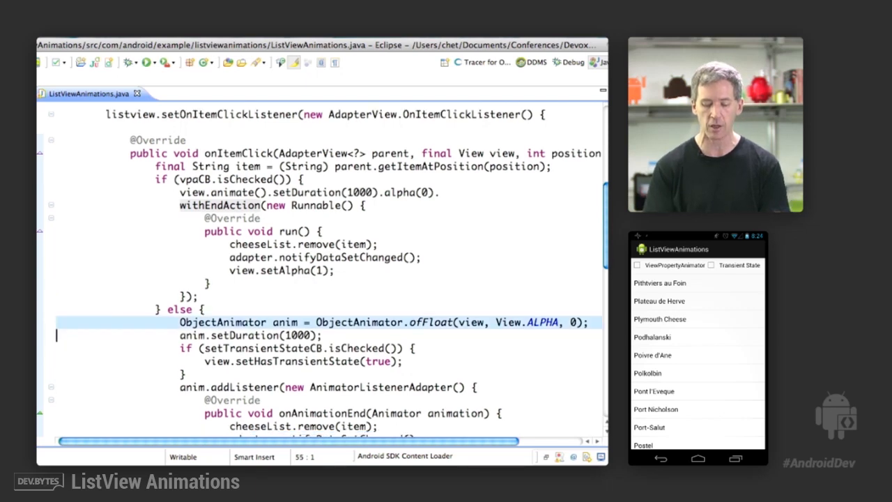
Step: Scroll down to the onAnimationEnd listener that resets alpha, clears transient state and calls anim.start()
{"action": "scroll", "scroll_direction": "down", "scroll_amount": 3}
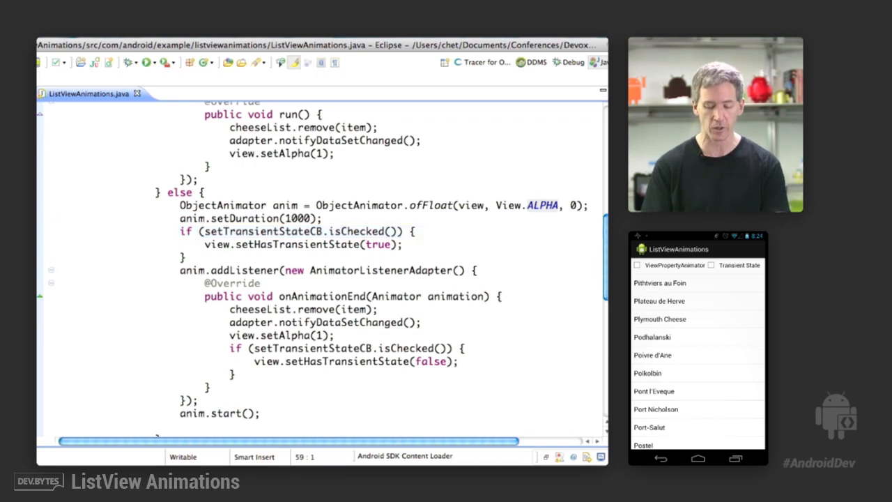
{"action": "scroll", "scroll_direction": "down", "scroll_amount": 3}
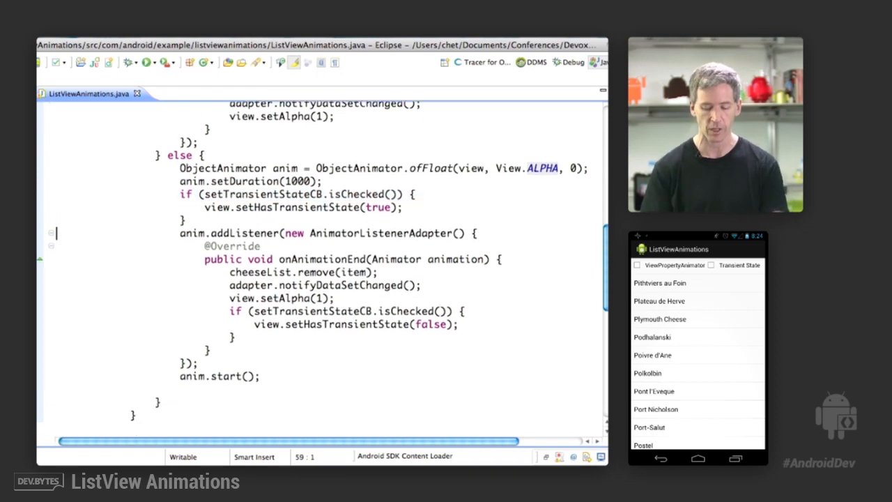